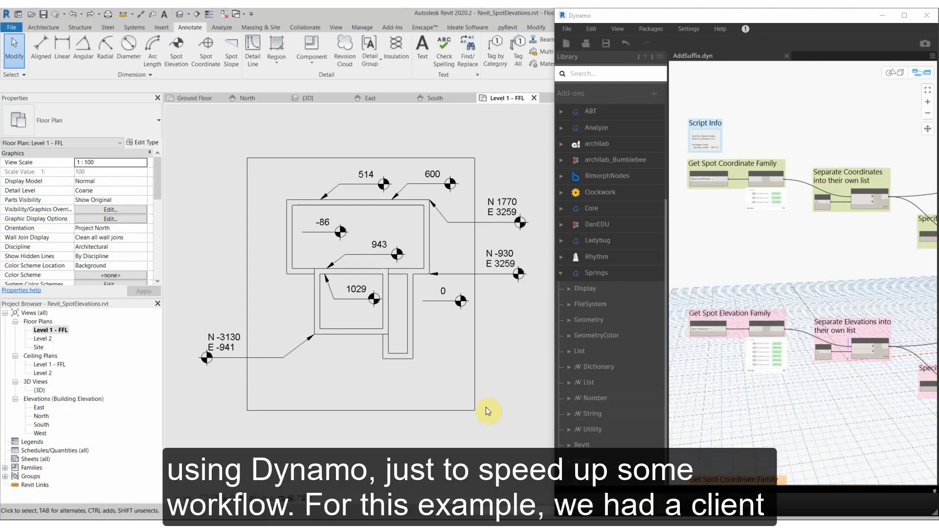
mouse_move(465, 415)
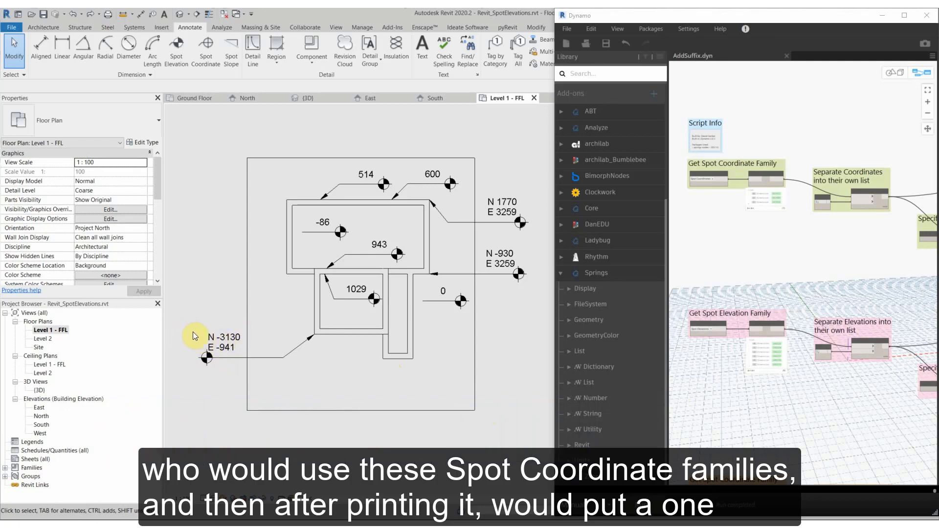
mouse_move(441, 229)
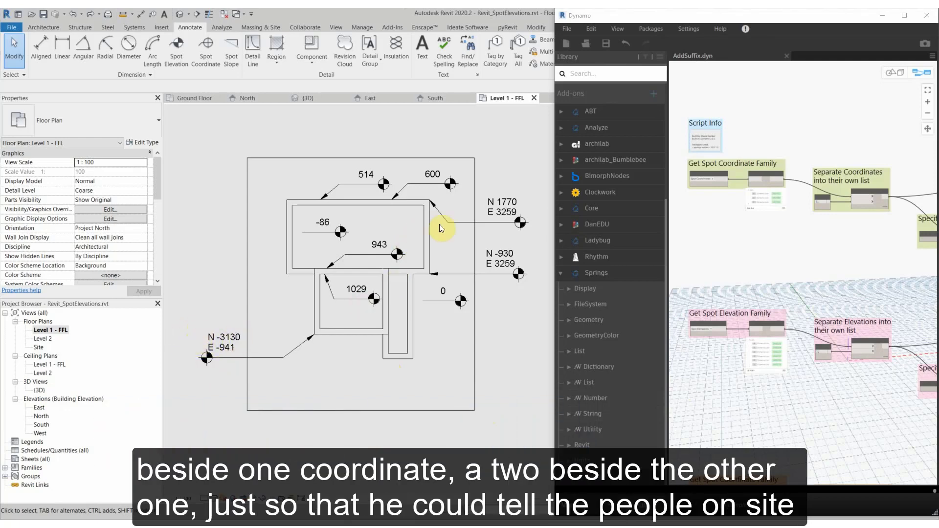
mouse_move(496, 354)
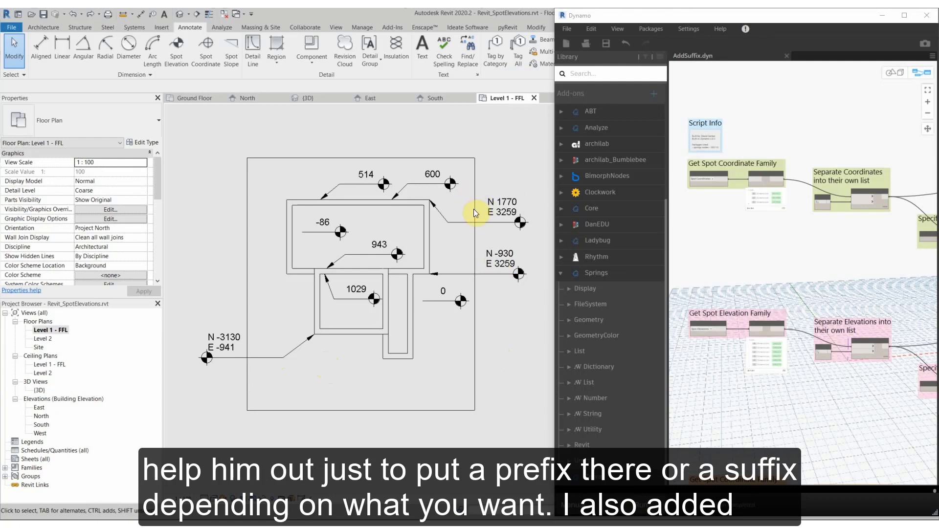
mouse_move(480, 209)
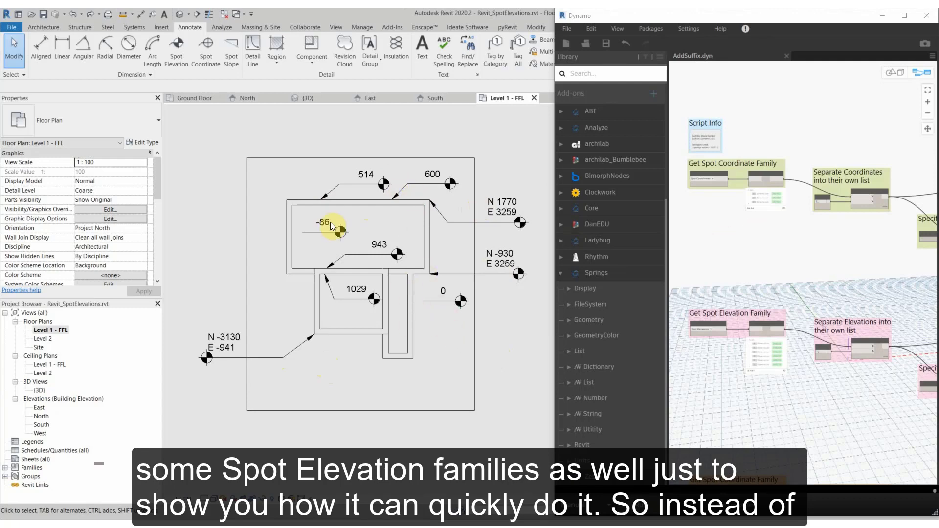
- Place spot coordinates at N 1770 E 3259 and N -930 E 3259, run AddSuffix, then deselect in the view
left_click(488, 224)
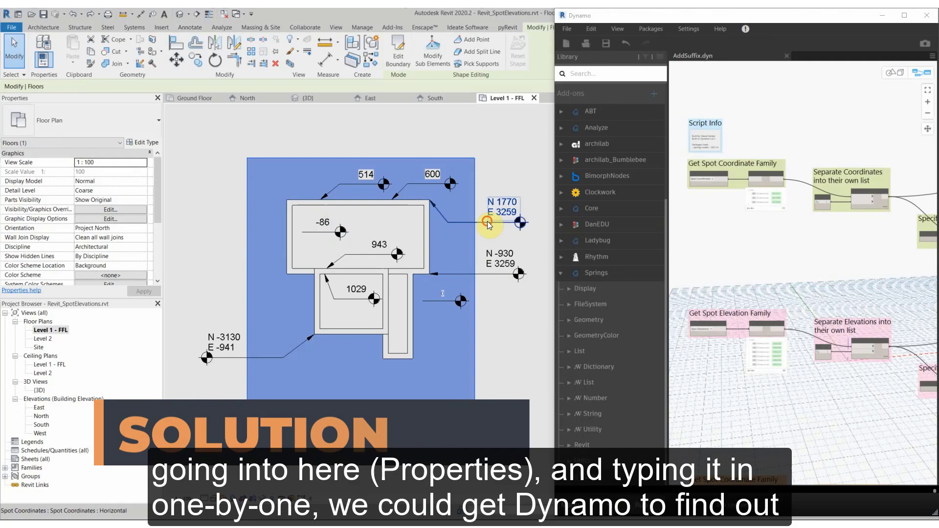
left_click(488, 225)
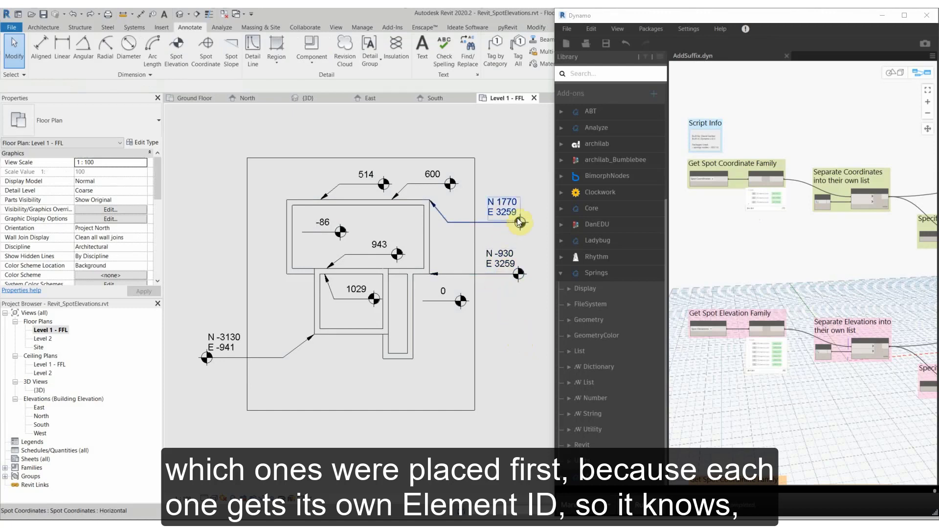
mouse_move(448, 345)
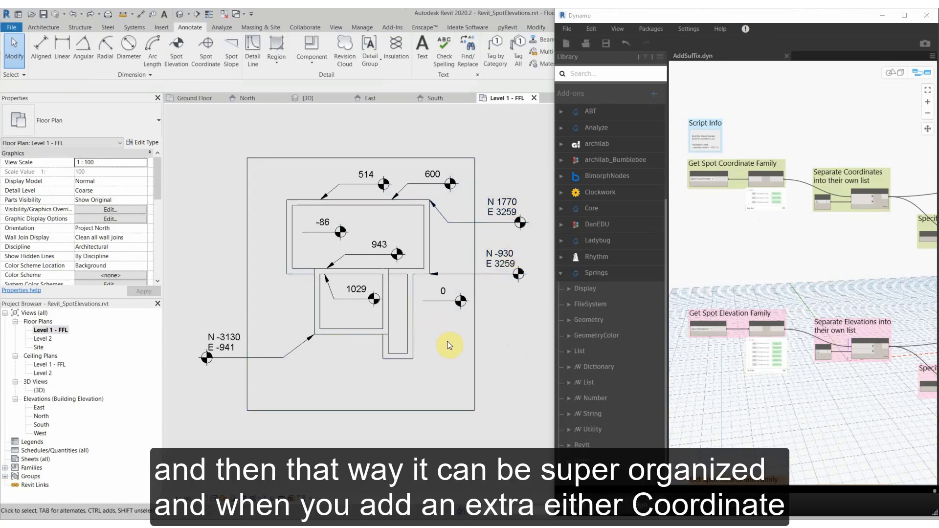
mouse_move(498, 308)
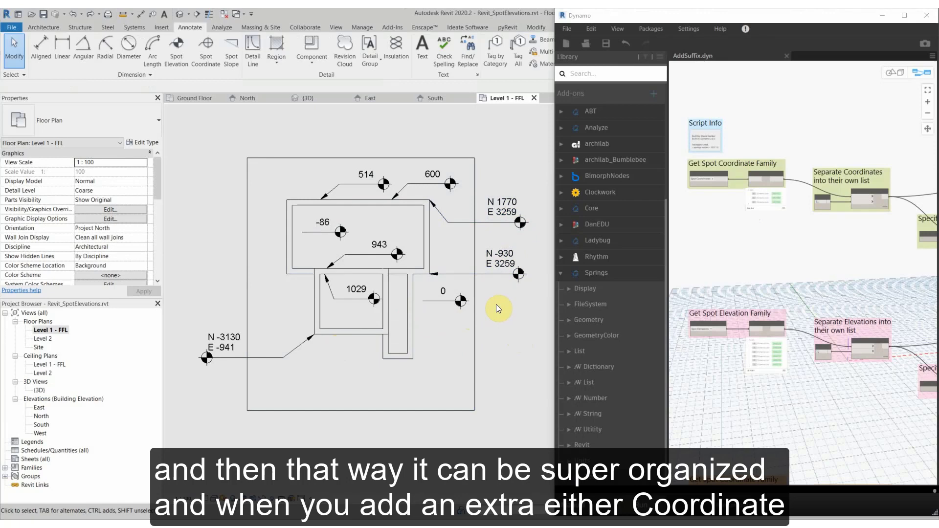
mouse_move(500, 306)
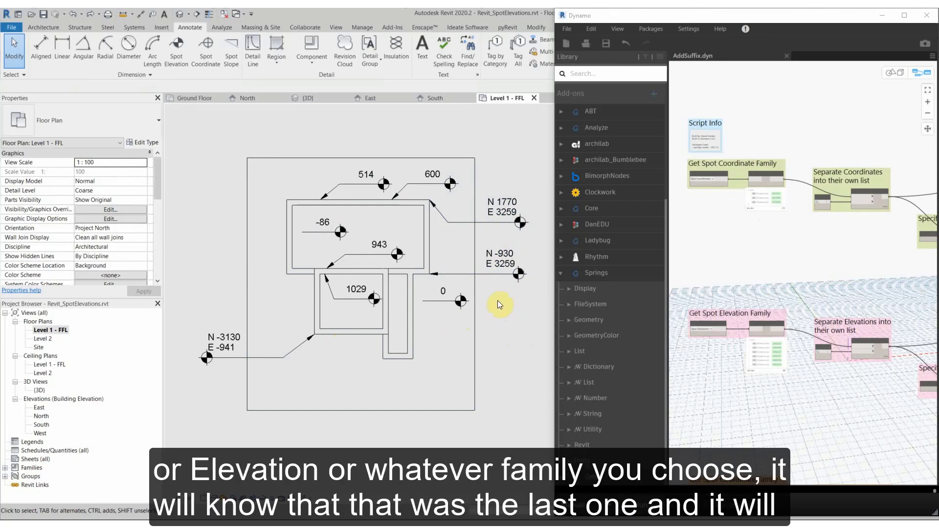
mouse_move(517, 321)
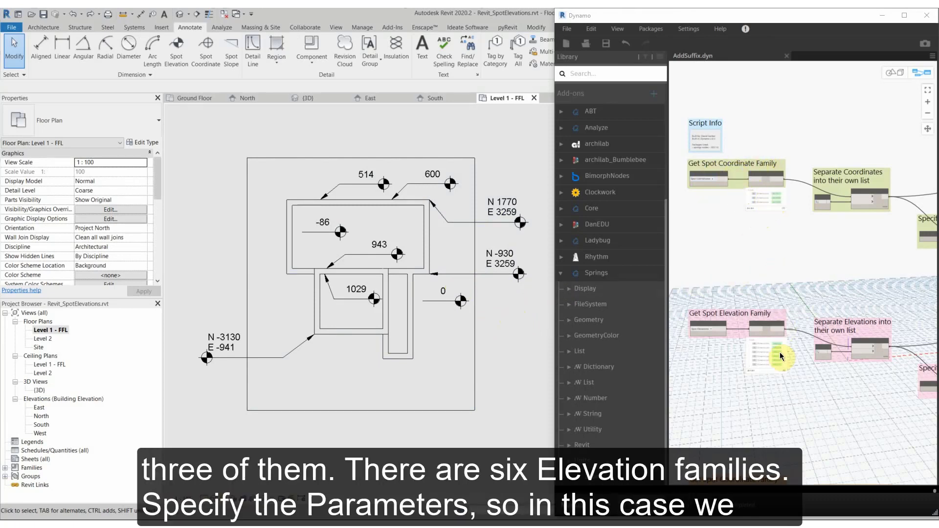
mouse_move(840, 287)
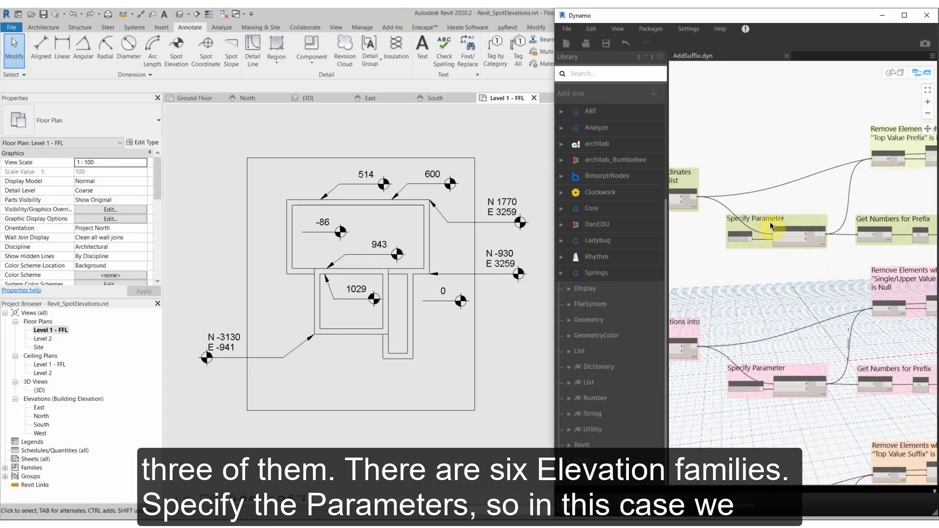
left_click(516, 273)
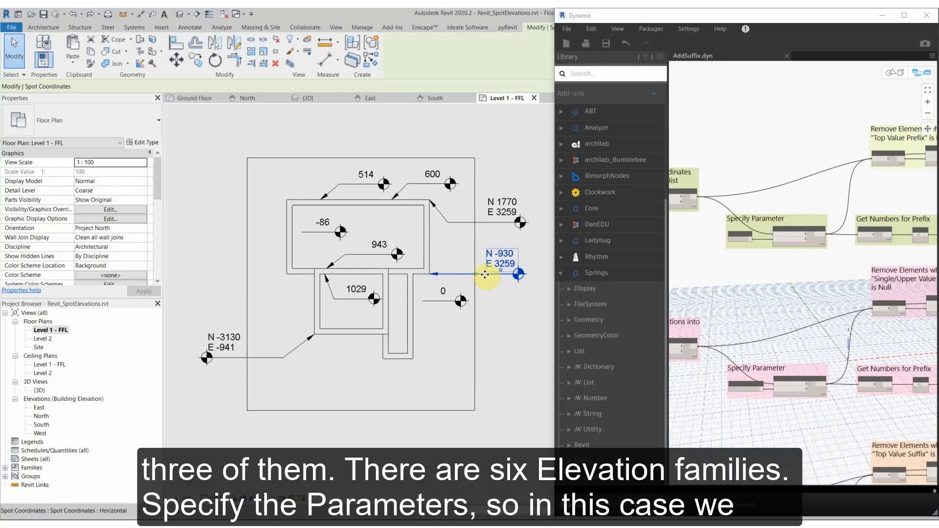
left_click(519, 273)
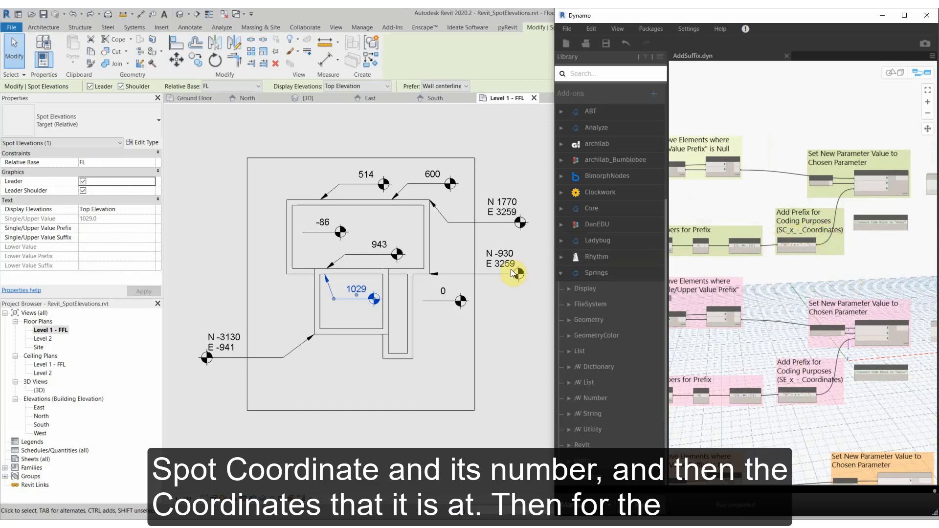
mouse_move(792, 386)
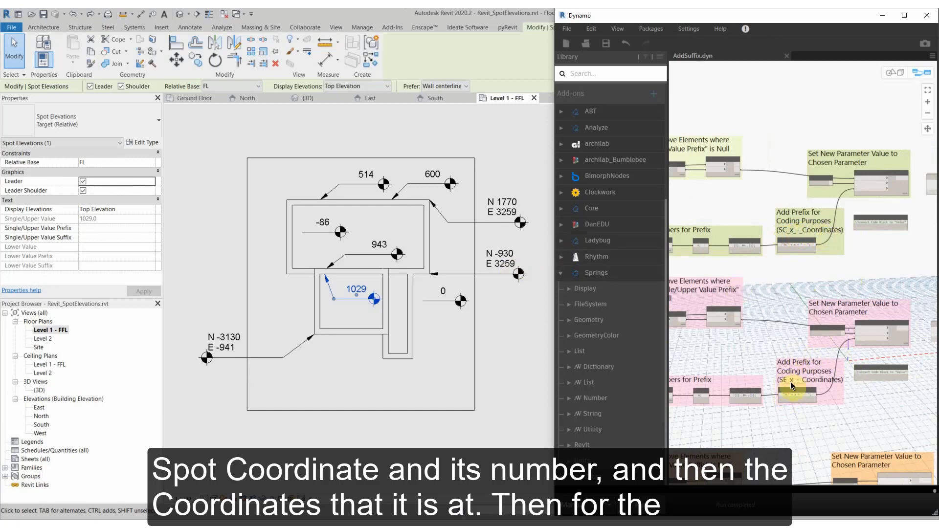
mouse_move(800, 315)
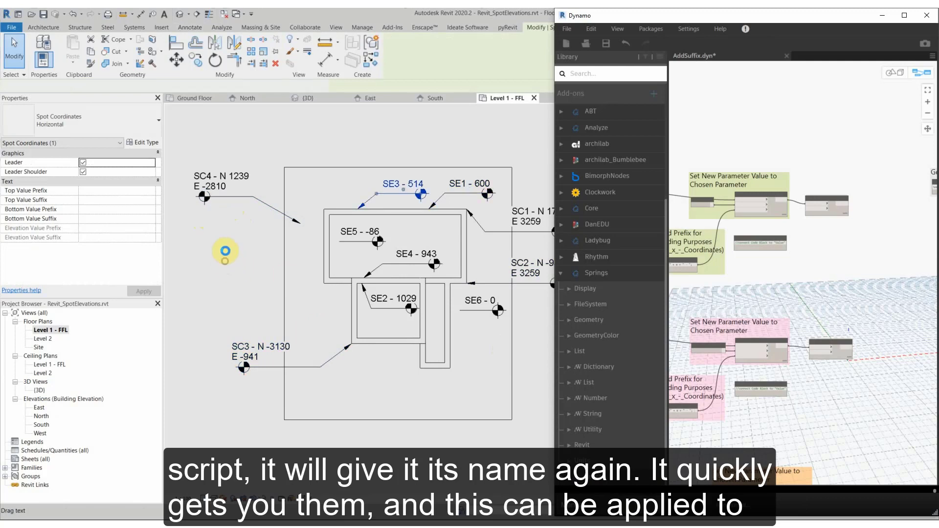
left_click(229, 296)
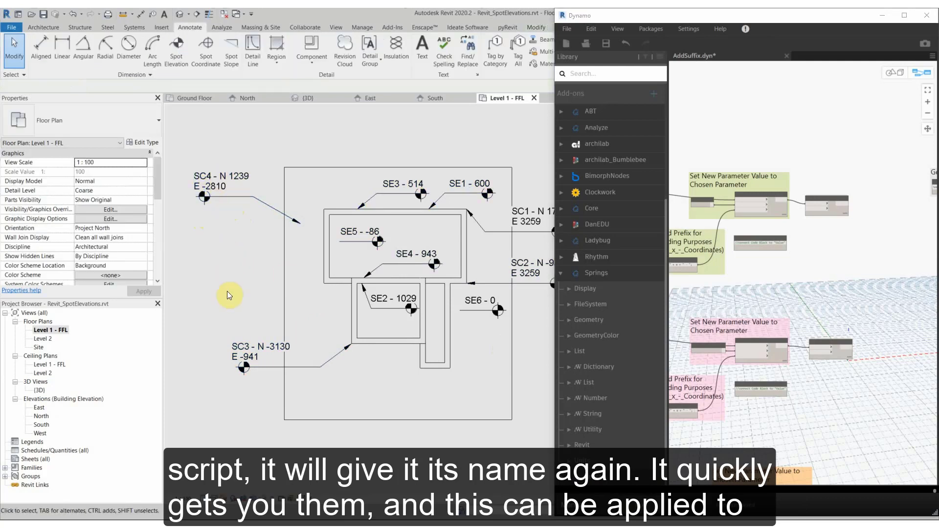